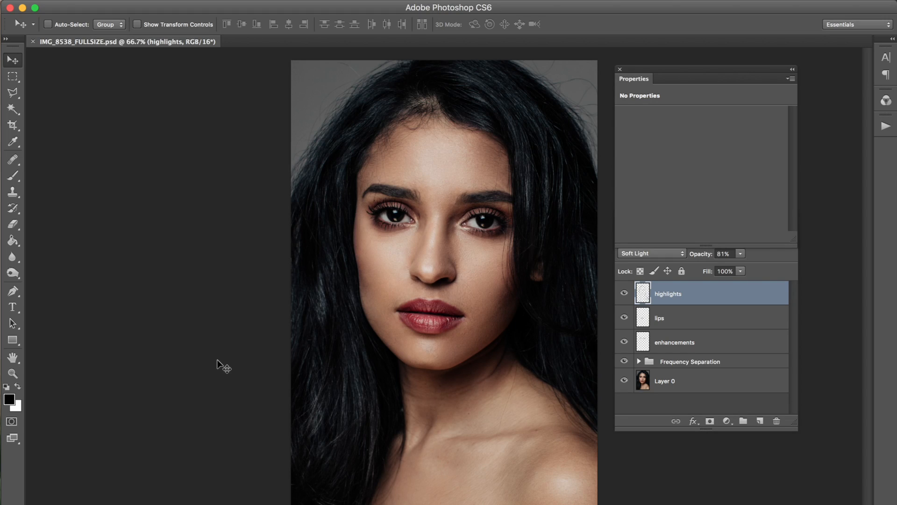
pyautogui.moveTo(359, 114)
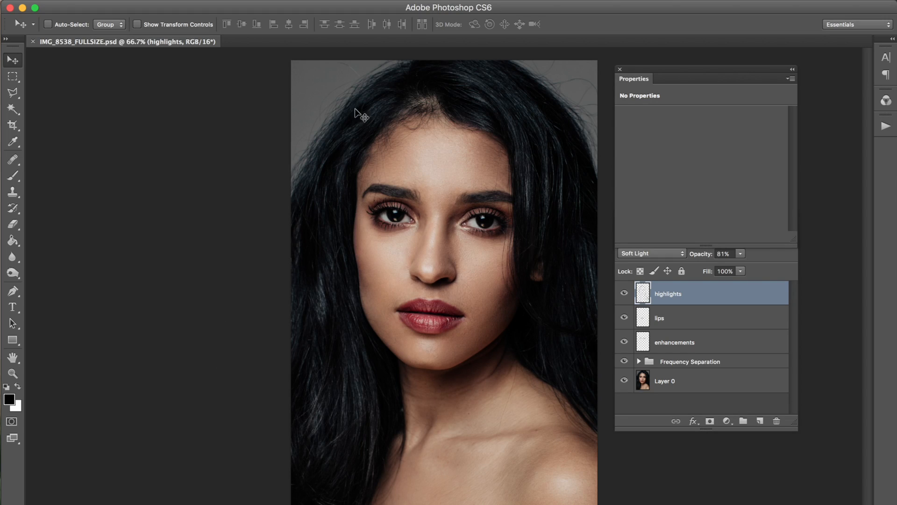
pyautogui.moveTo(326, 140)
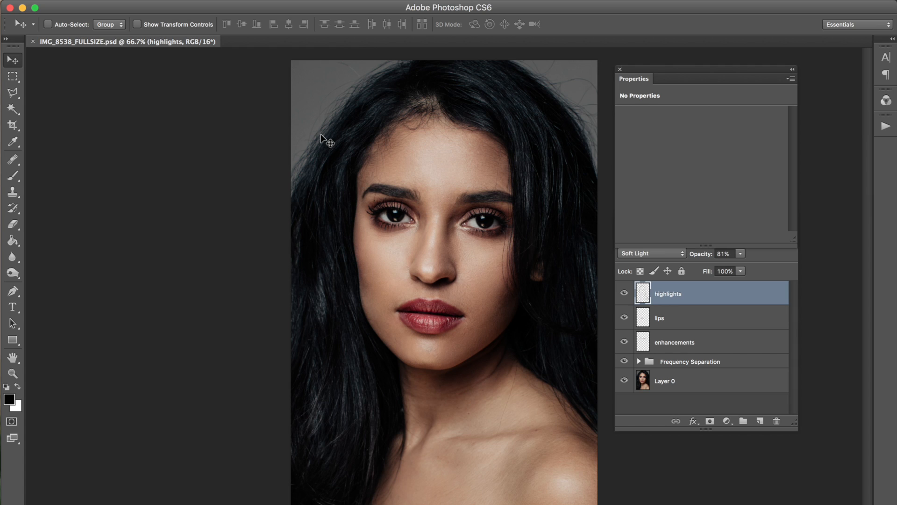
pyautogui.moveTo(333, 154)
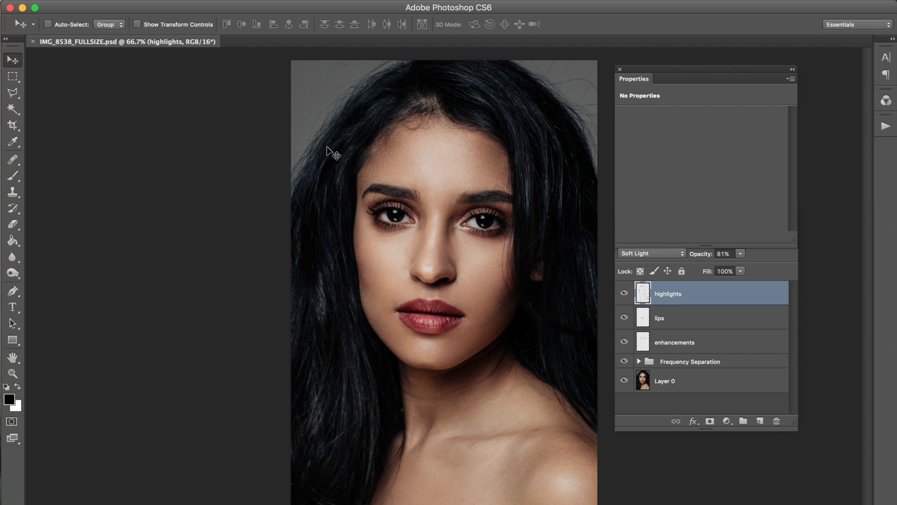
pyautogui.moveTo(314, 188)
pyautogui.write('flyaway')
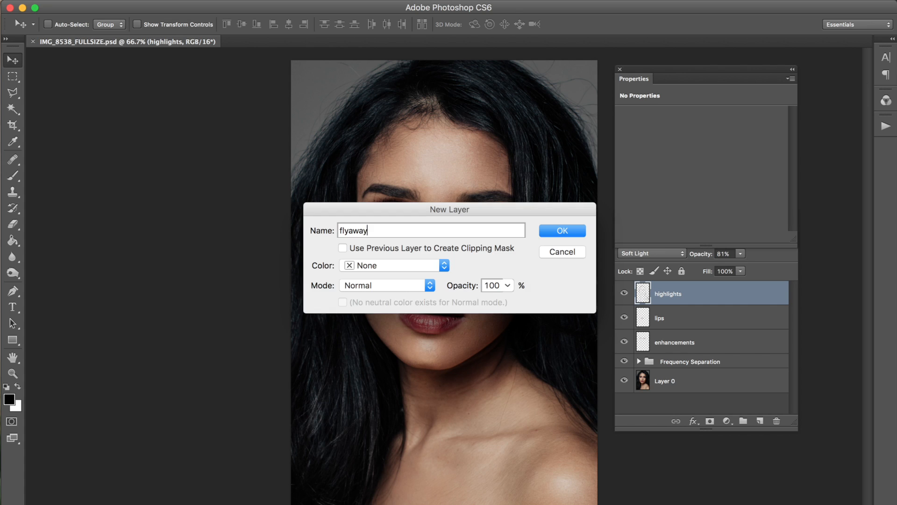
# - Confirm the New Layer dialog, creating the empty 'flyaways' layer at the top of the stack
pyautogui.click(562, 230)
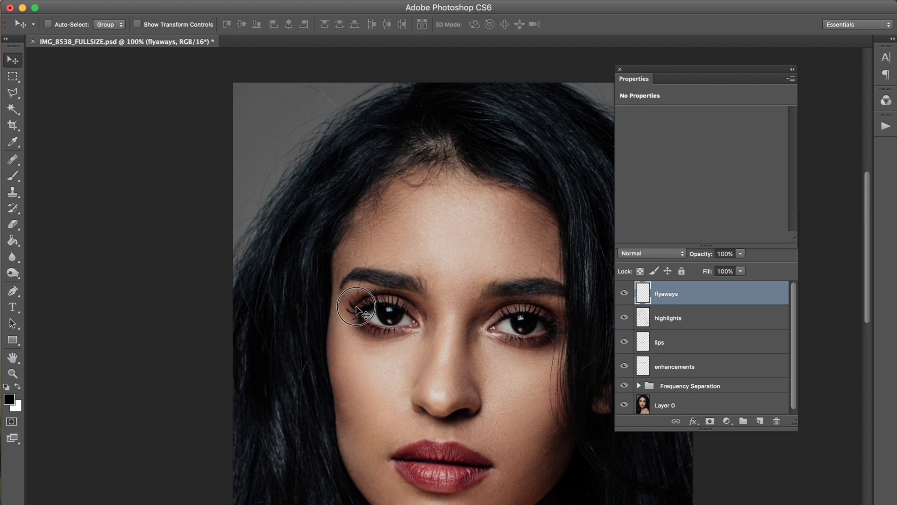
# - Ready the Clone Stamp at 125 px, 88% opacity, sampling current and below, after checking brush hardness
pyautogui.click(12, 191)
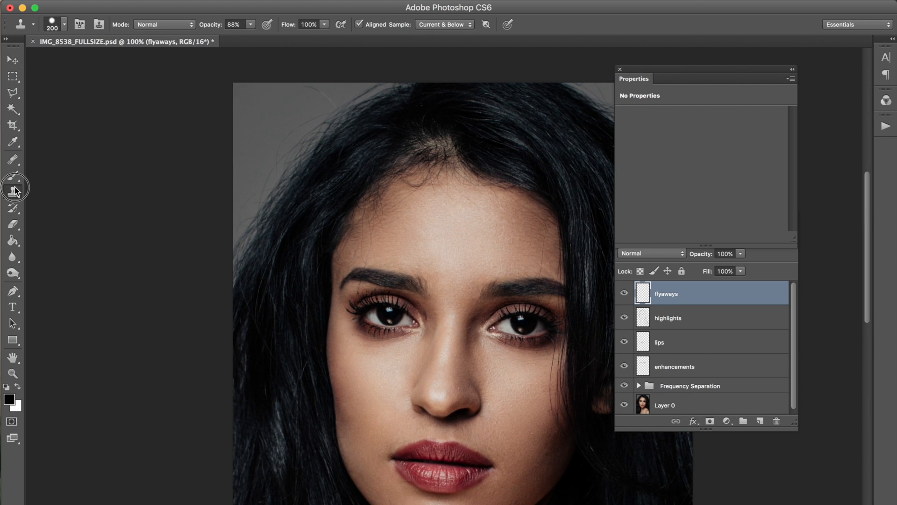
pyautogui.moveTo(282, 102)
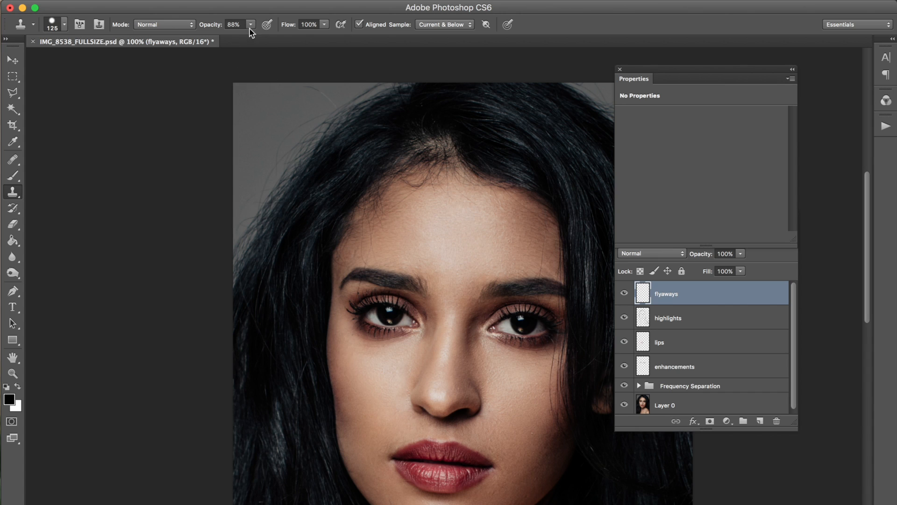
pyautogui.moveTo(270, 92)
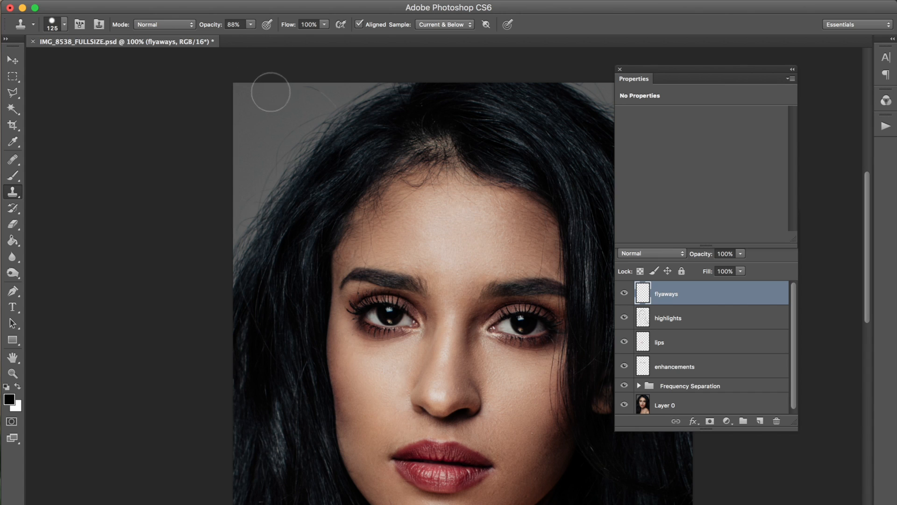
pyautogui.moveTo(244, 75)
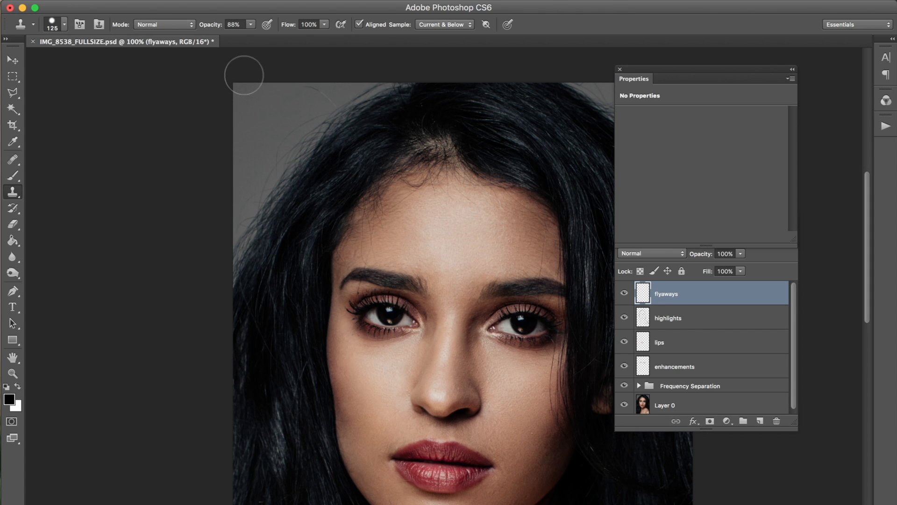
pyautogui.moveTo(264, 125)
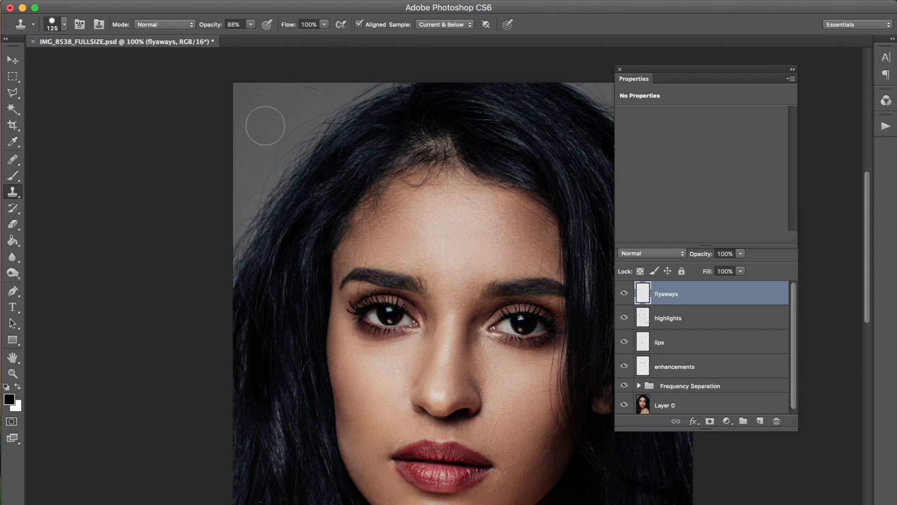
pyautogui.moveTo(634, 78); pyautogui.dragTo(662, 81)
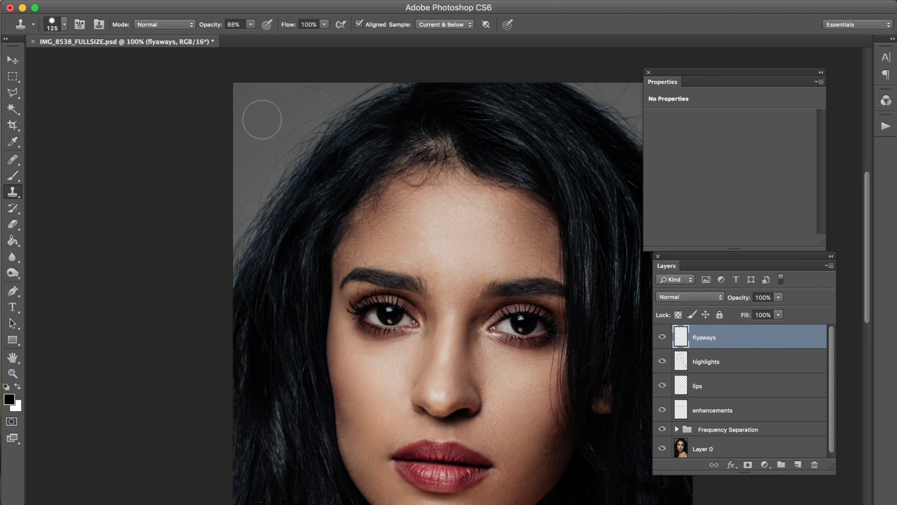
pyautogui.moveTo(270, 121)
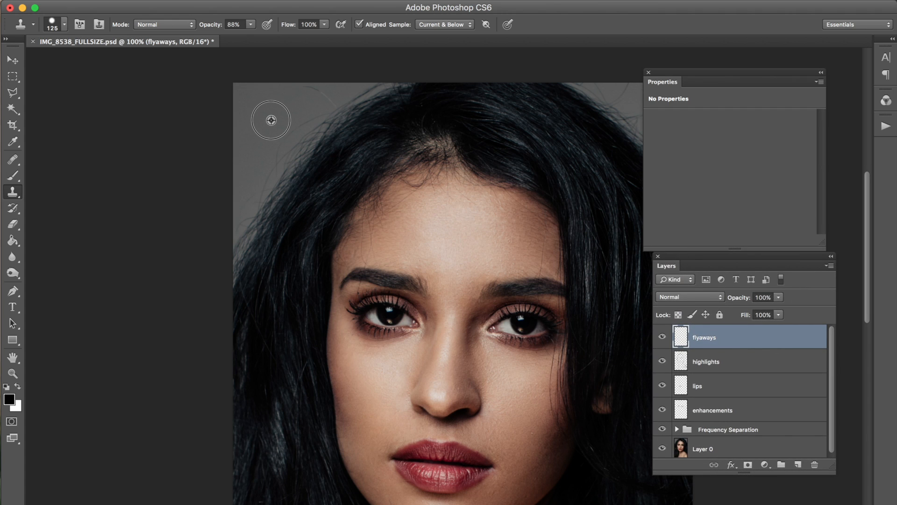
pyautogui.moveTo(246, 50)
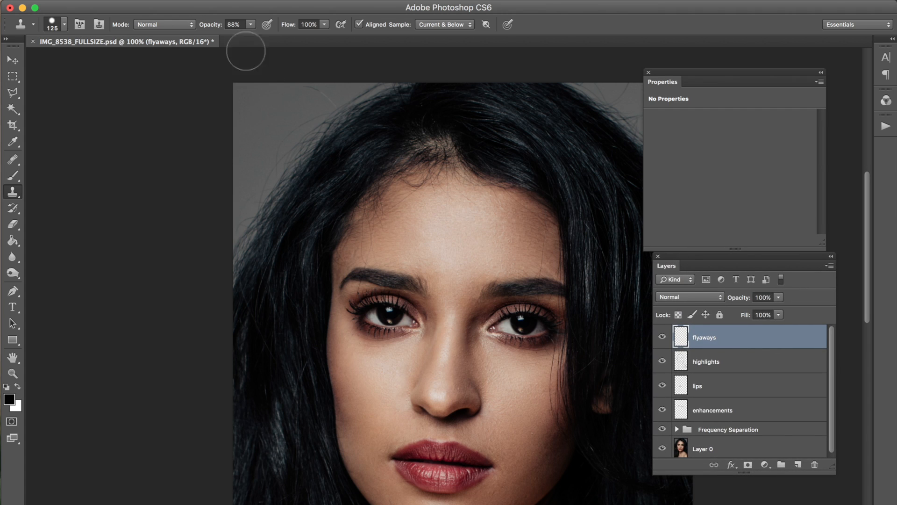
pyautogui.moveTo(240, 32); pyautogui.dragTo(254, 32)
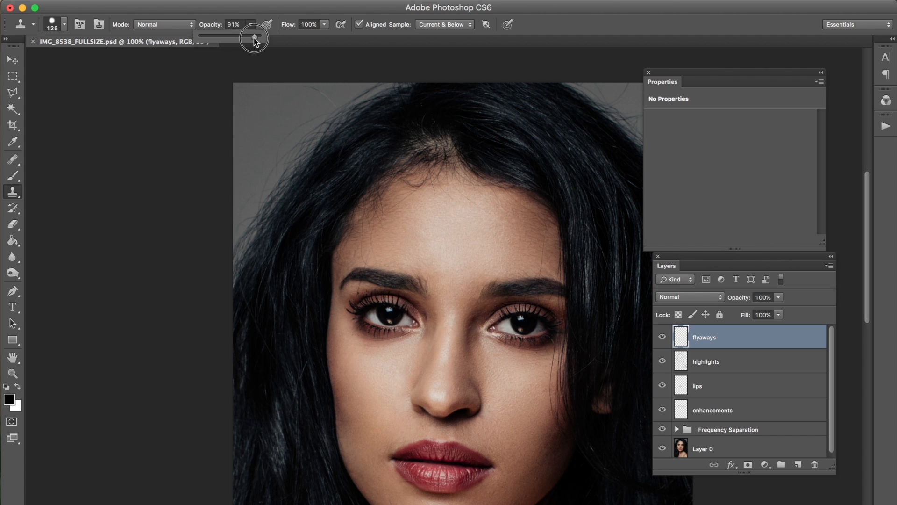
pyautogui.moveTo(258, 37); pyautogui.dragTo(252, 38)
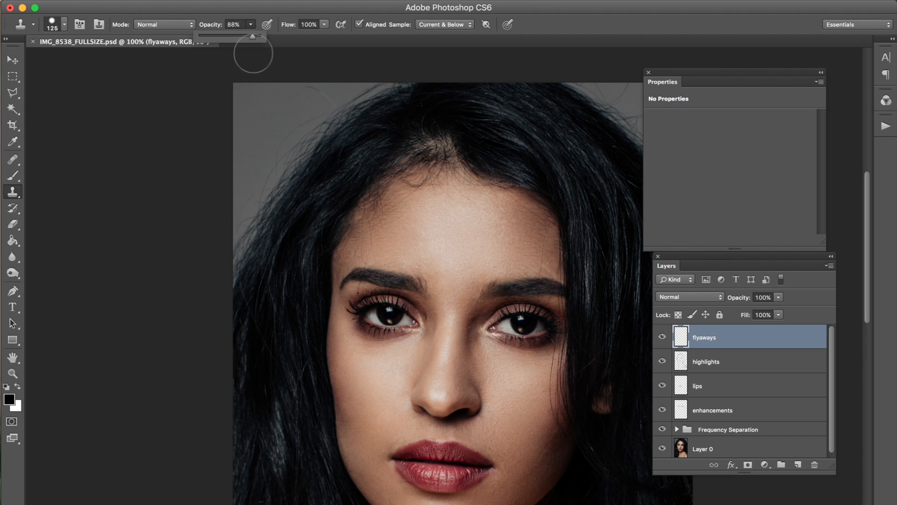
pyautogui.click(64, 25)
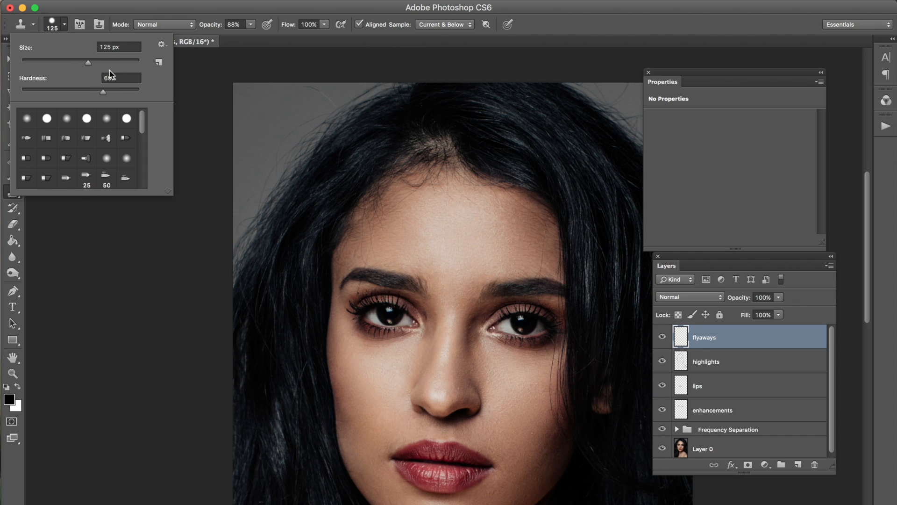
pyautogui.moveTo(267, 119)
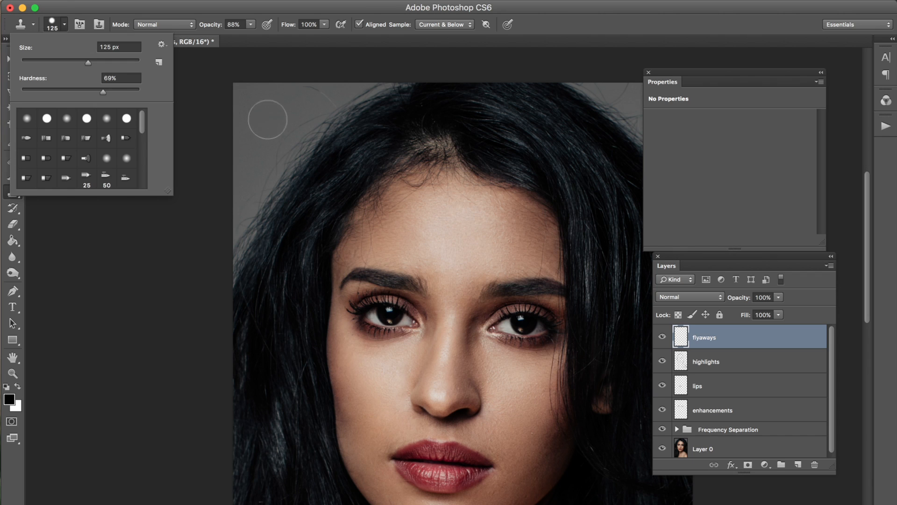
pyautogui.click(267, 119)
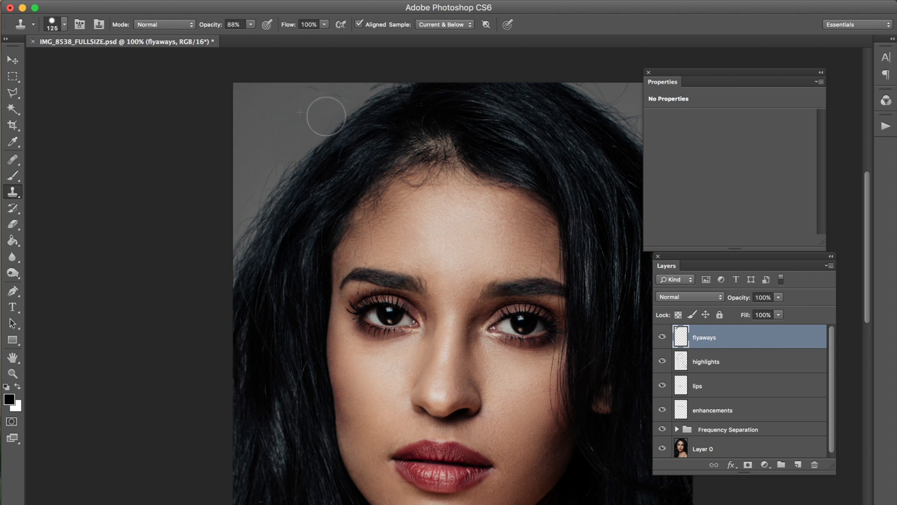
pyautogui.moveTo(307, 101)
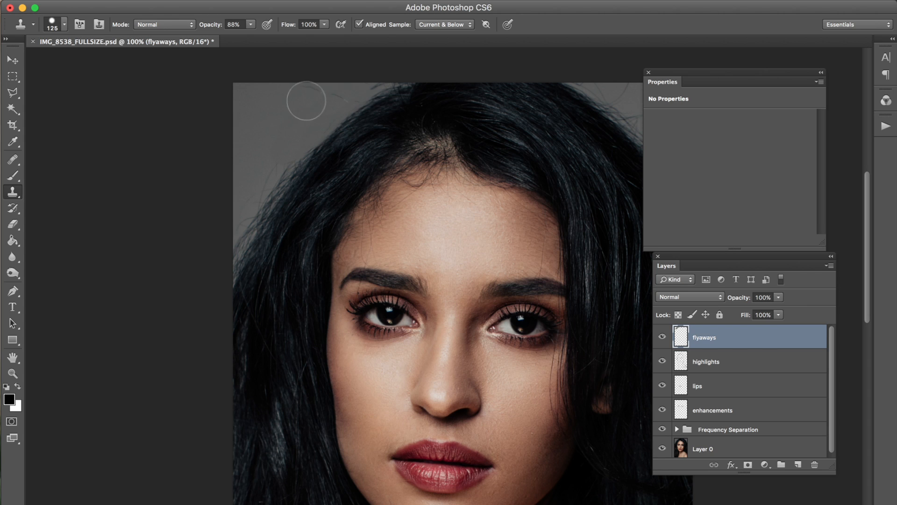
pyautogui.moveTo(331, 101)
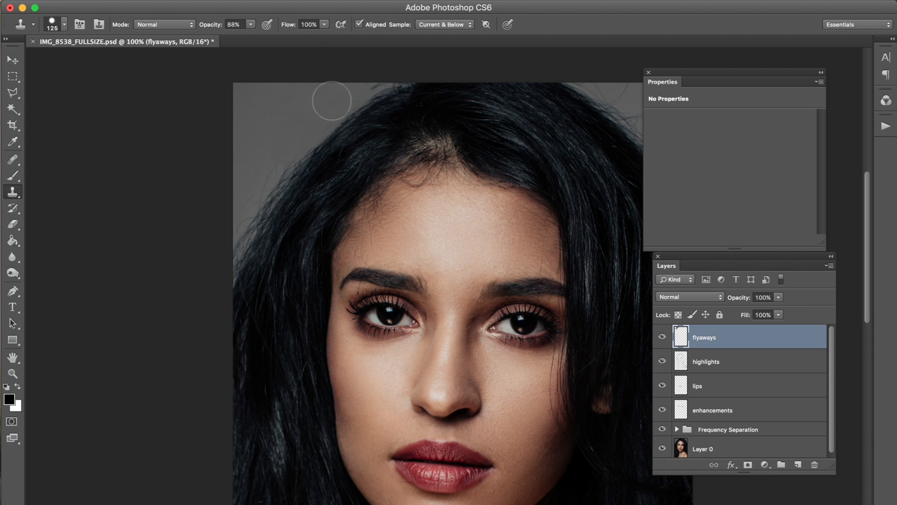
pyautogui.moveTo(280, 112)
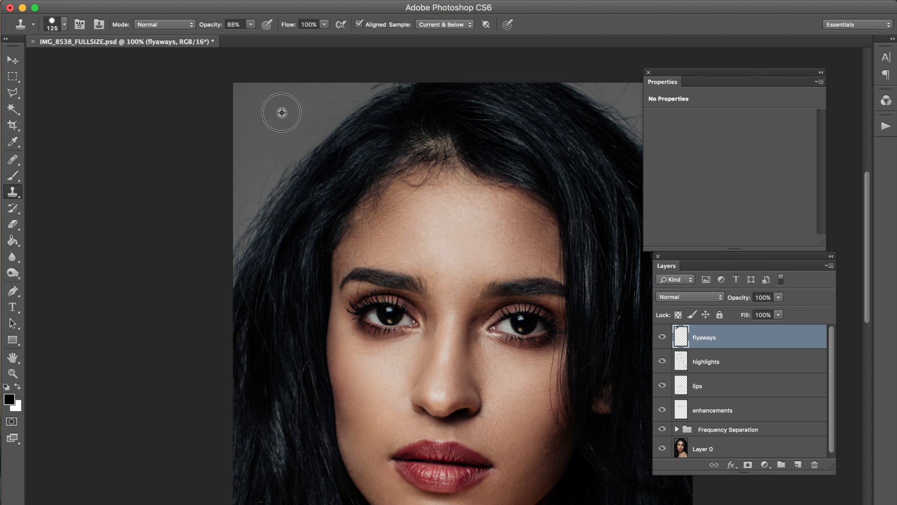
pyautogui.moveTo(304, 114)
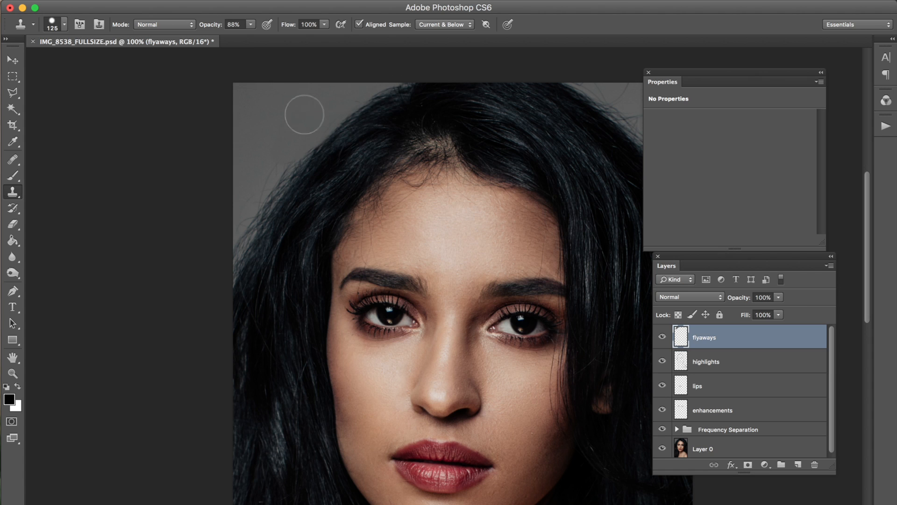
pyautogui.moveTo(358, 92)
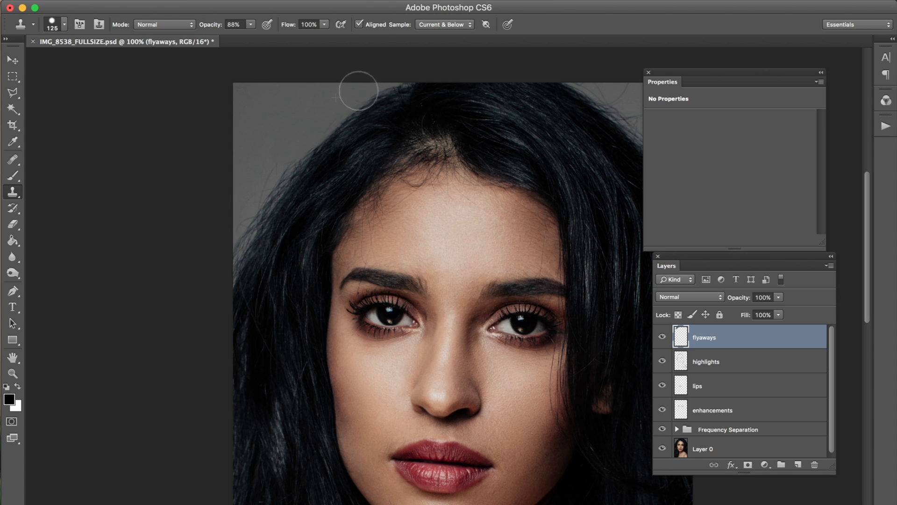
pyautogui.moveTo(279, 142)
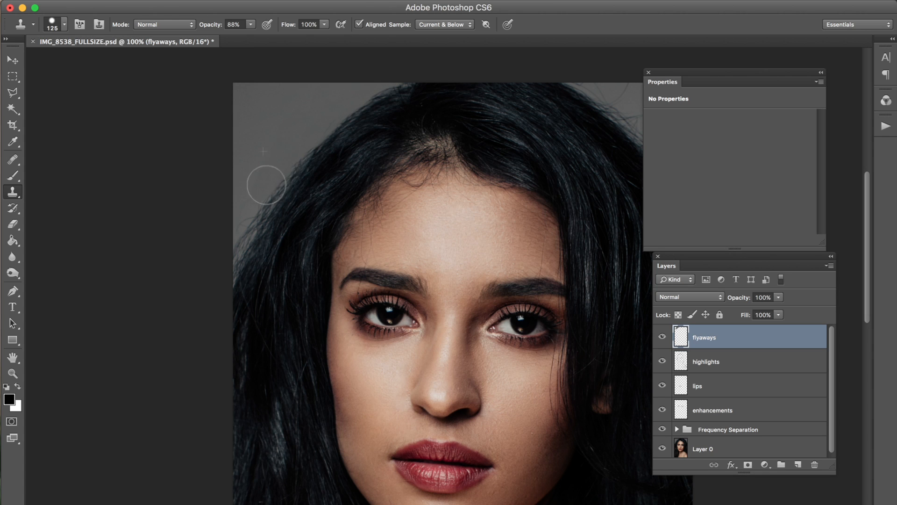
pyautogui.moveTo(237, 226)
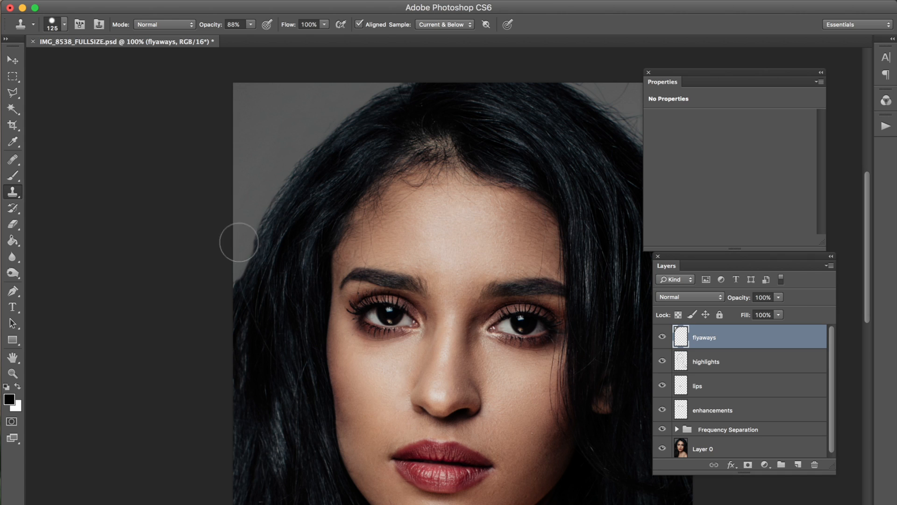
pyautogui.moveTo(233, 234)
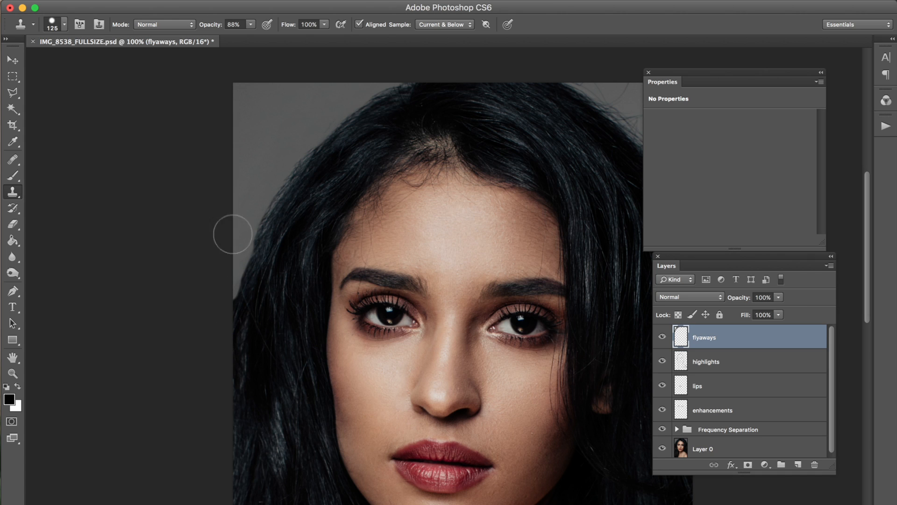
pyautogui.moveTo(246, 223)
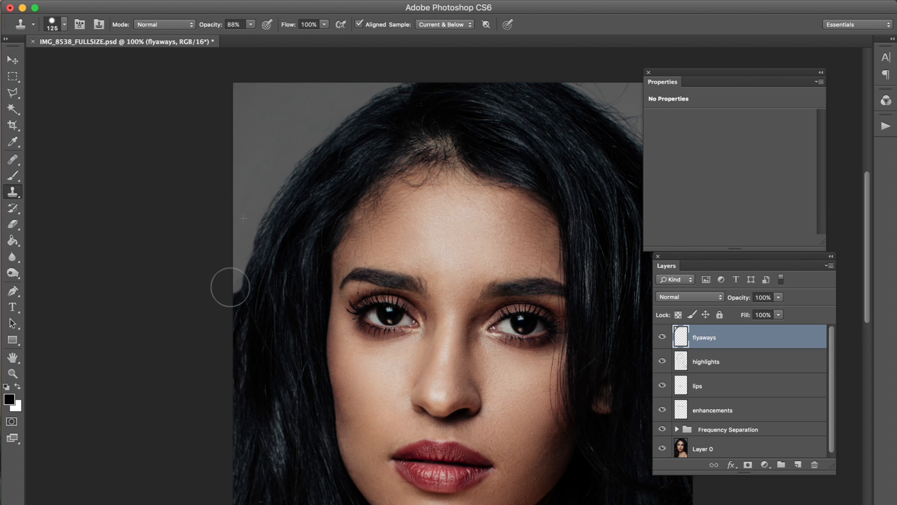
pyautogui.moveTo(230, 277)
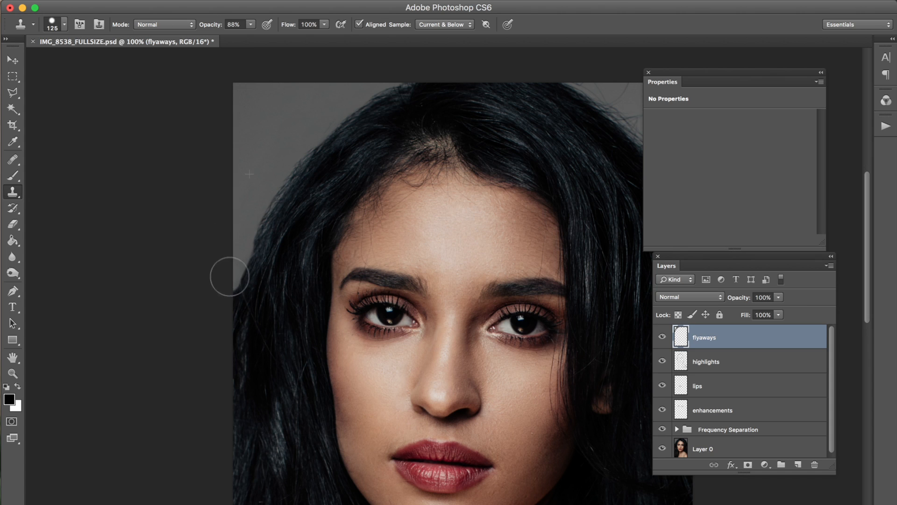
pyautogui.moveTo(263, 186)
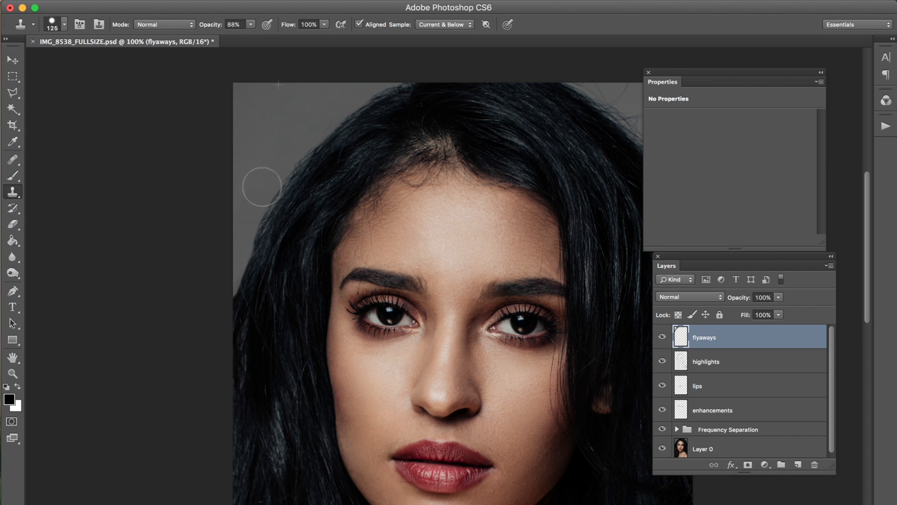
pyautogui.moveTo(281, 126)
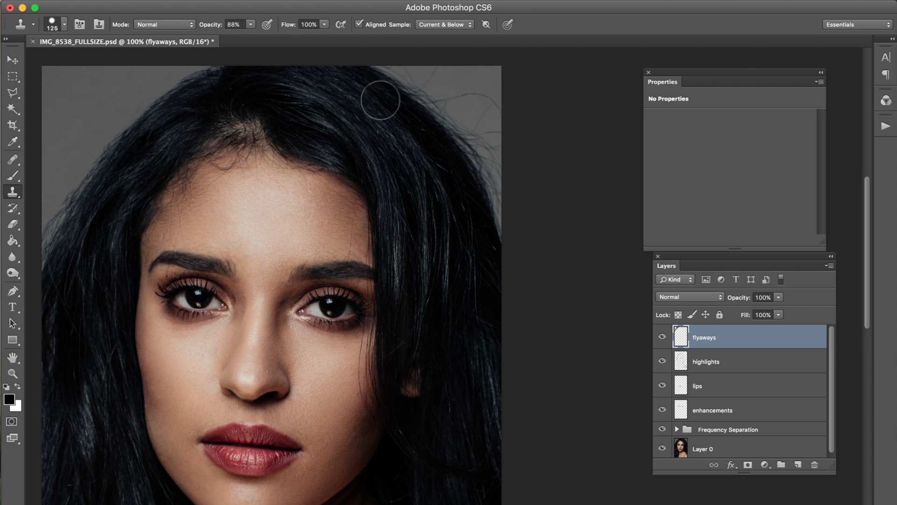
pyautogui.moveTo(212, 111)
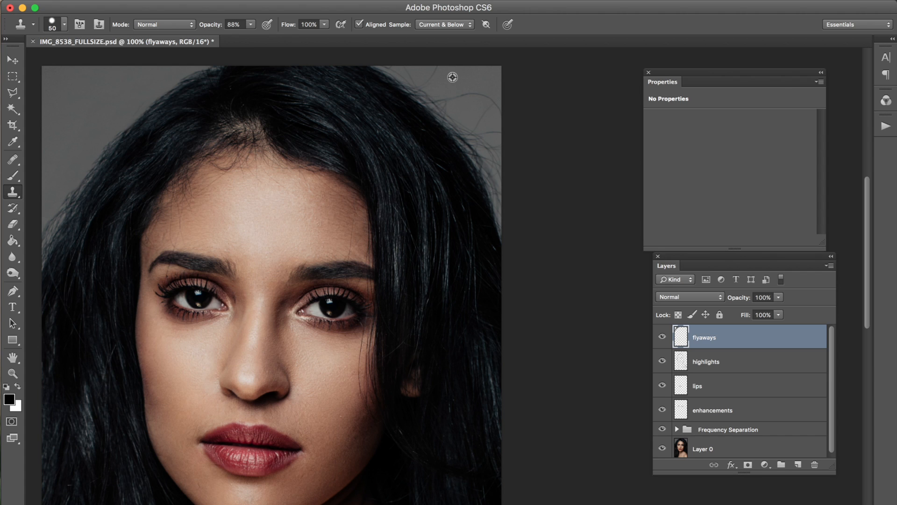
pyautogui.moveTo(469, 92)
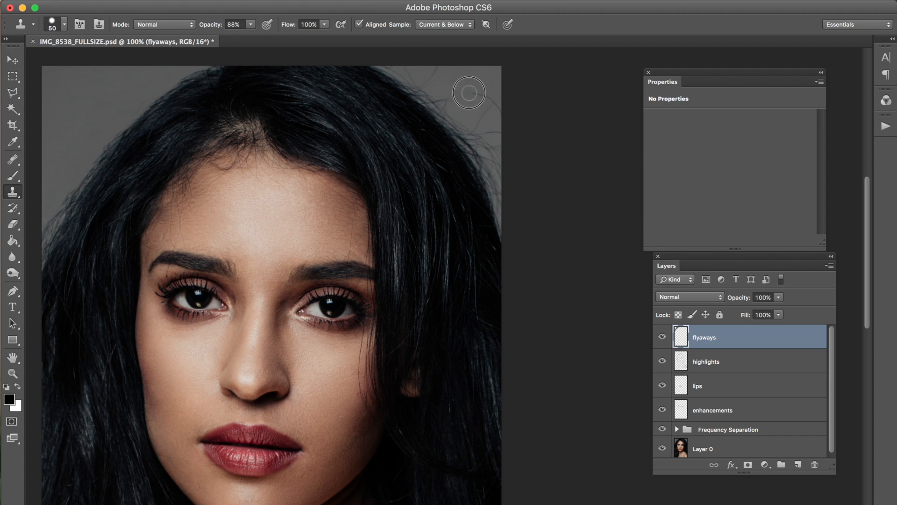
pyautogui.moveTo(482, 90)
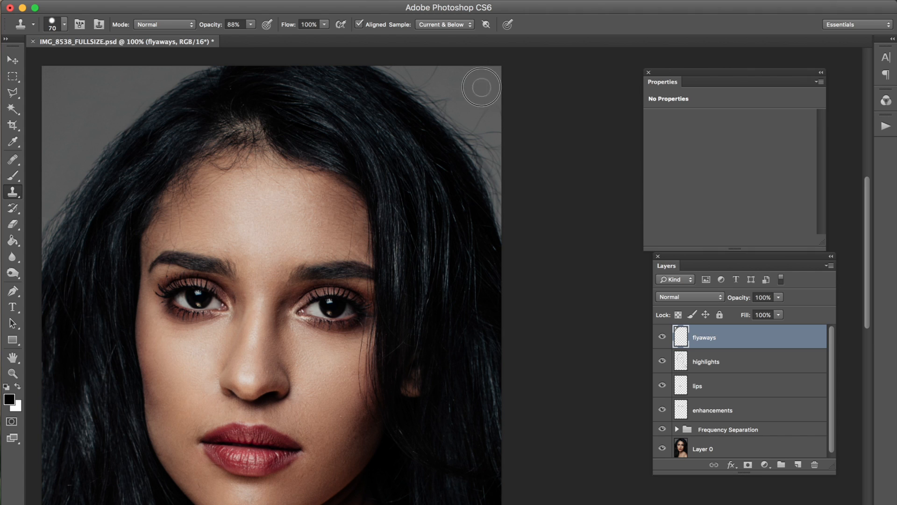
pyautogui.moveTo(461, 100)
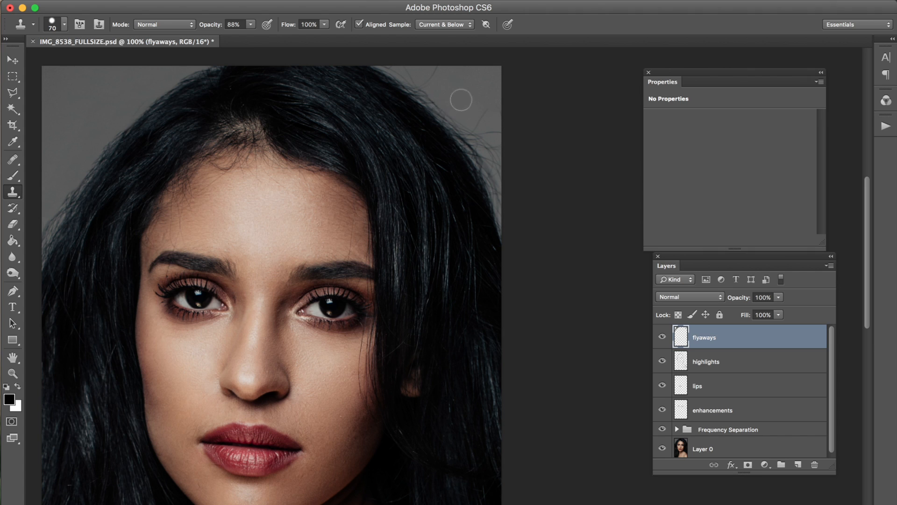
pyautogui.moveTo(420, 78)
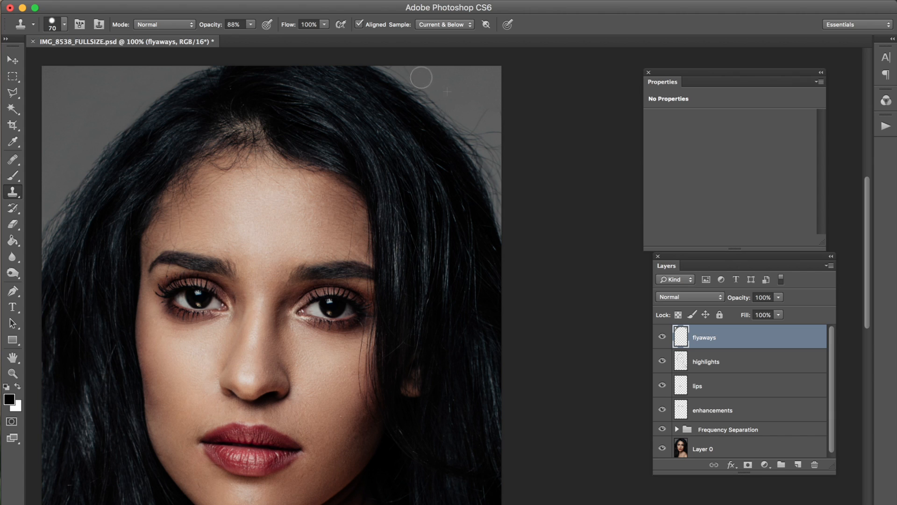
pyautogui.moveTo(460, 91)
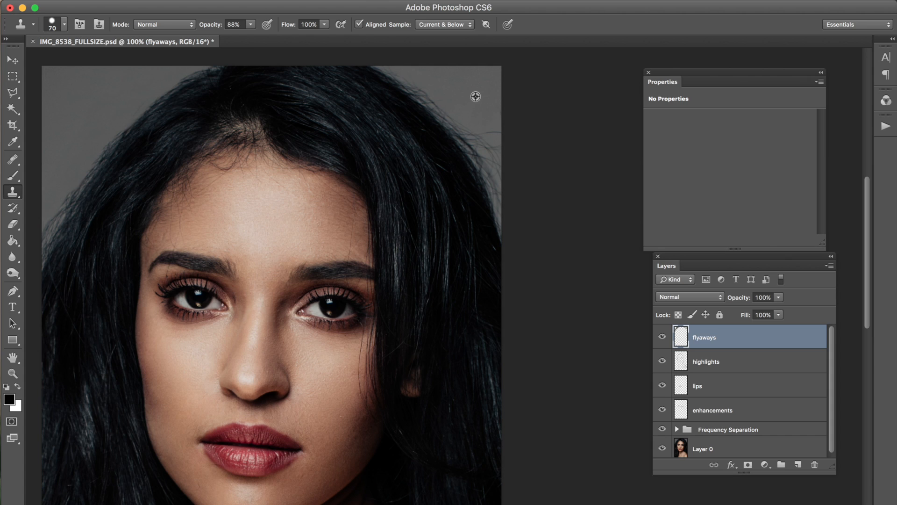
pyautogui.moveTo(485, 135)
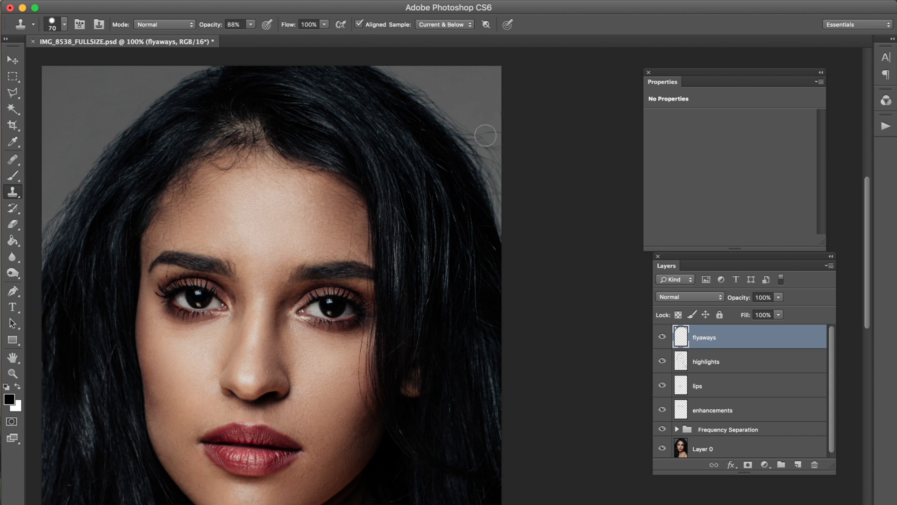
pyautogui.moveTo(498, 127)
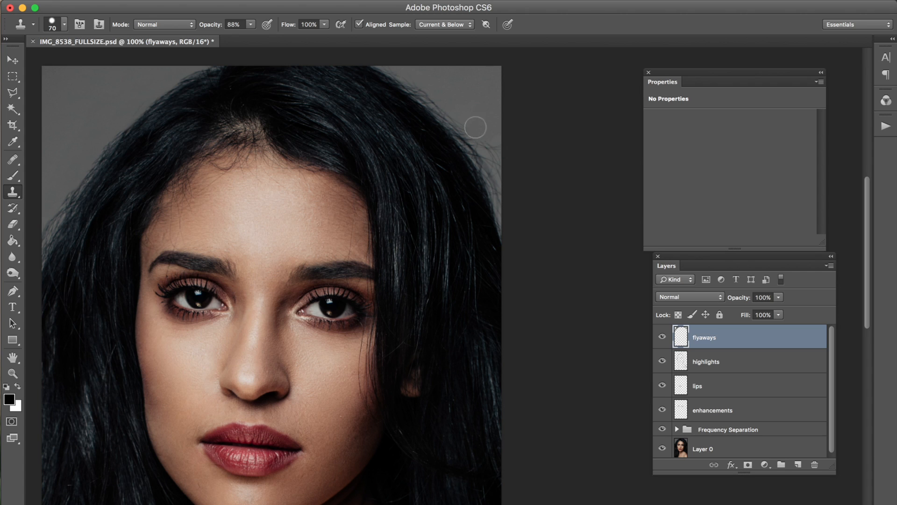
pyautogui.moveTo(473, 105)
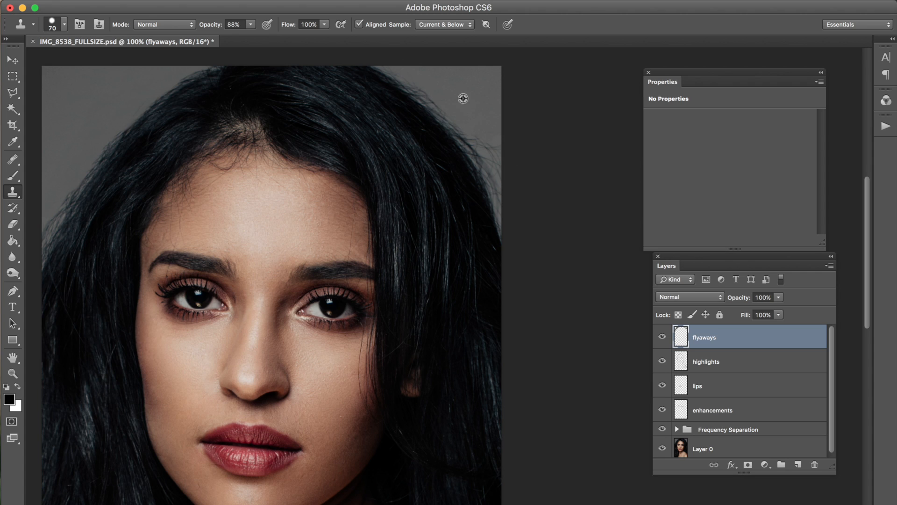
pyautogui.moveTo(470, 104)
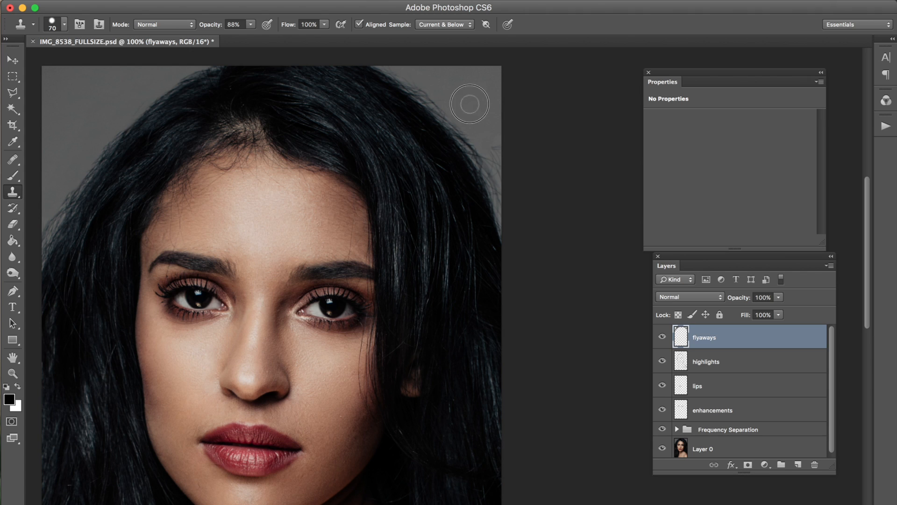
pyautogui.moveTo(470, 113)
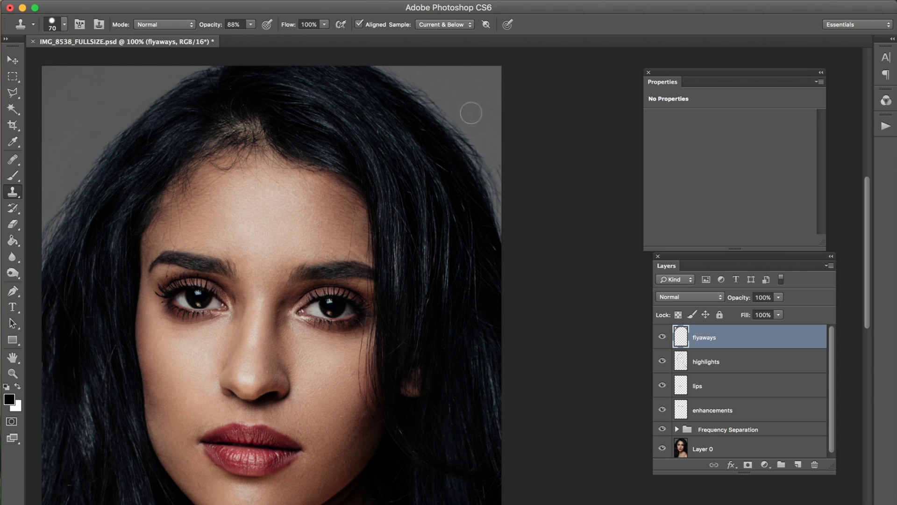
pyautogui.moveTo(482, 125)
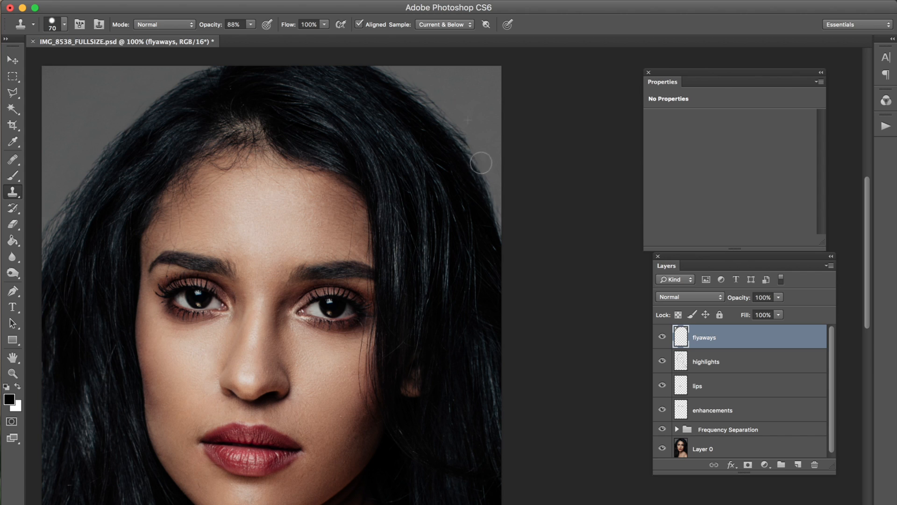
pyautogui.moveTo(455, 119)
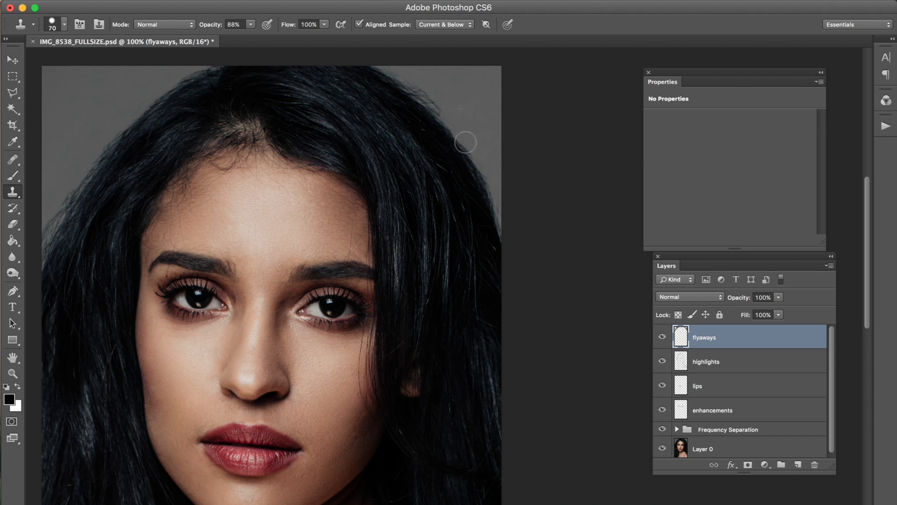
pyautogui.moveTo(450, 103)
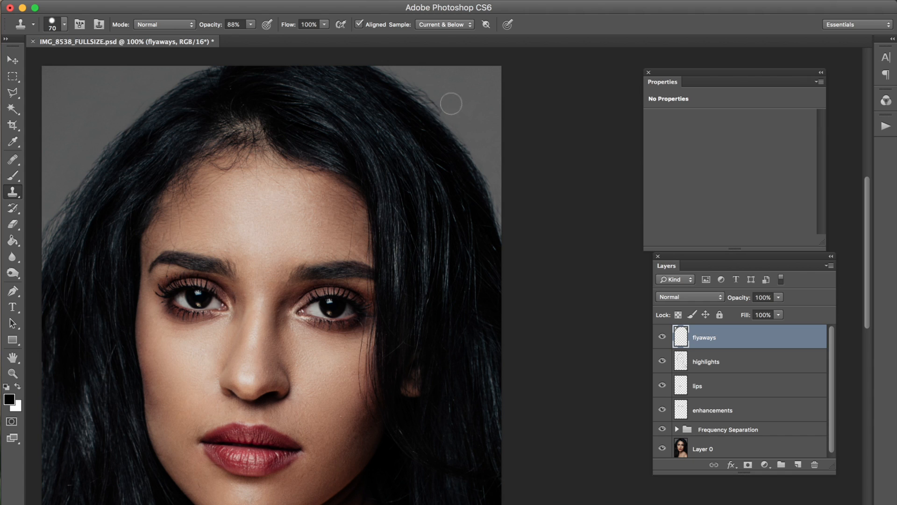
pyautogui.moveTo(471, 148)
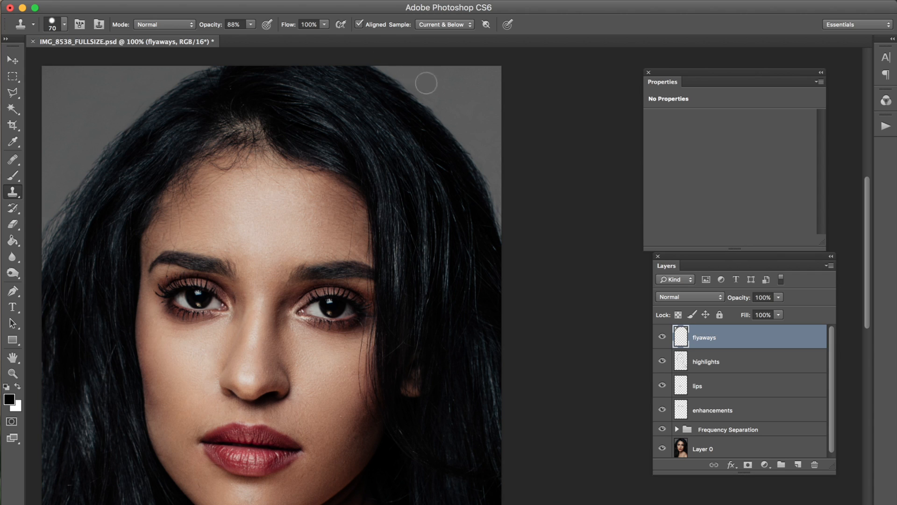
pyautogui.moveTo(433, 93)
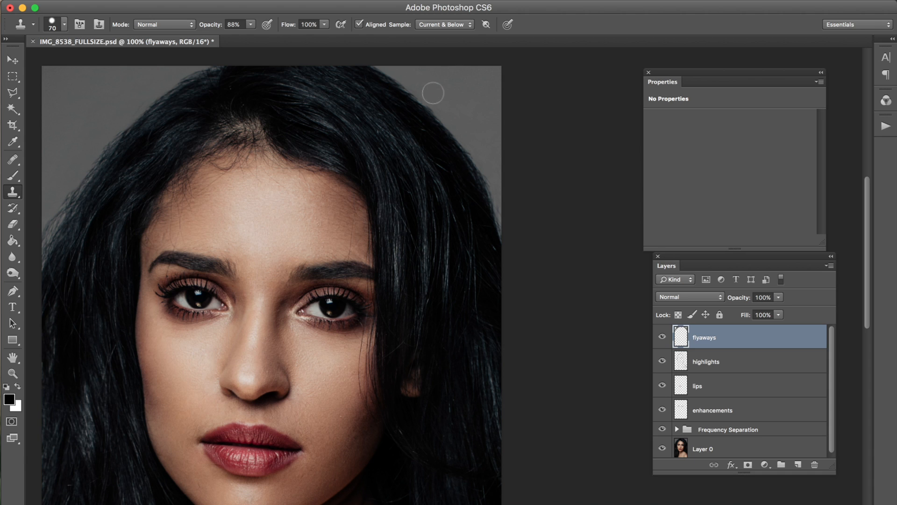
pyautogui.moveTo(480, 159)
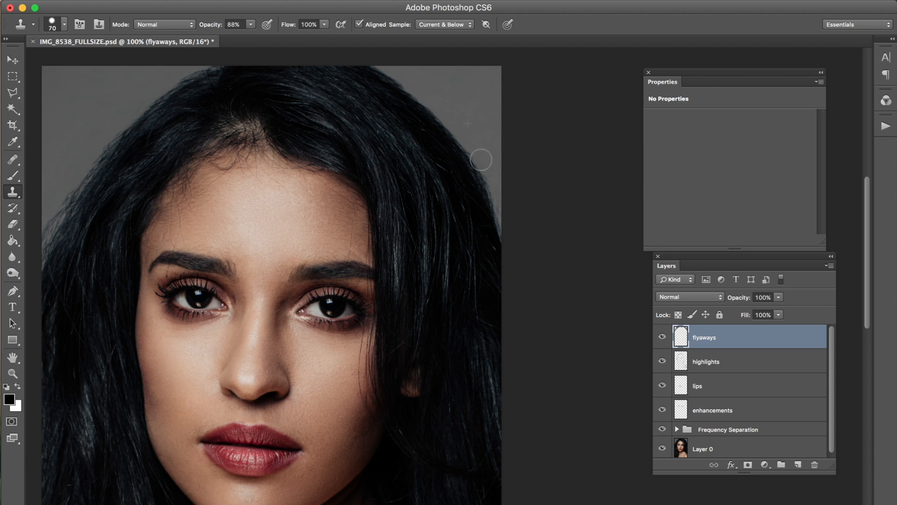
pyautogui.moveTo(481, 55)
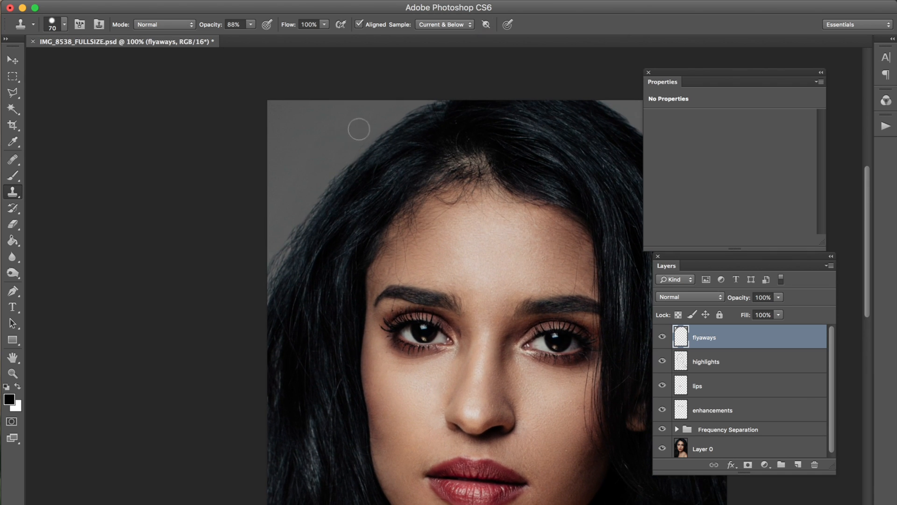
pyautogui.moveTo(322, 147)
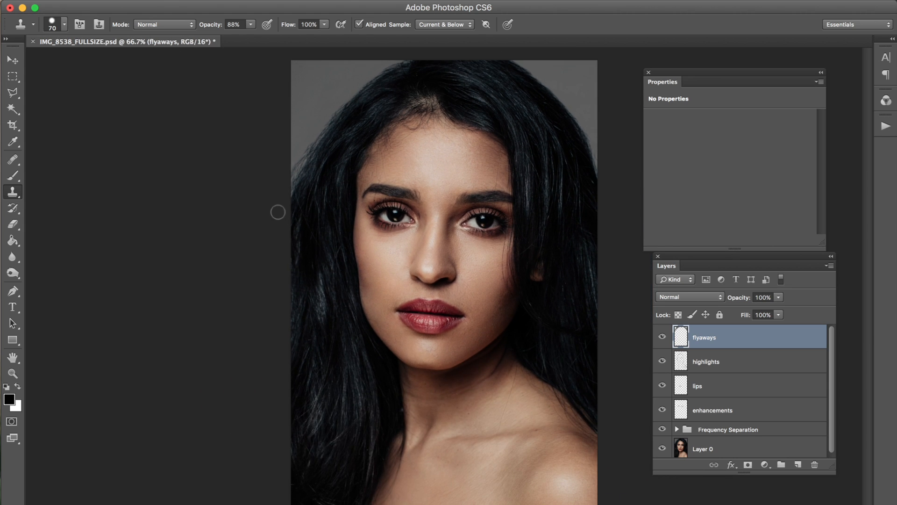
pyautogui.moveTo(317, 90)
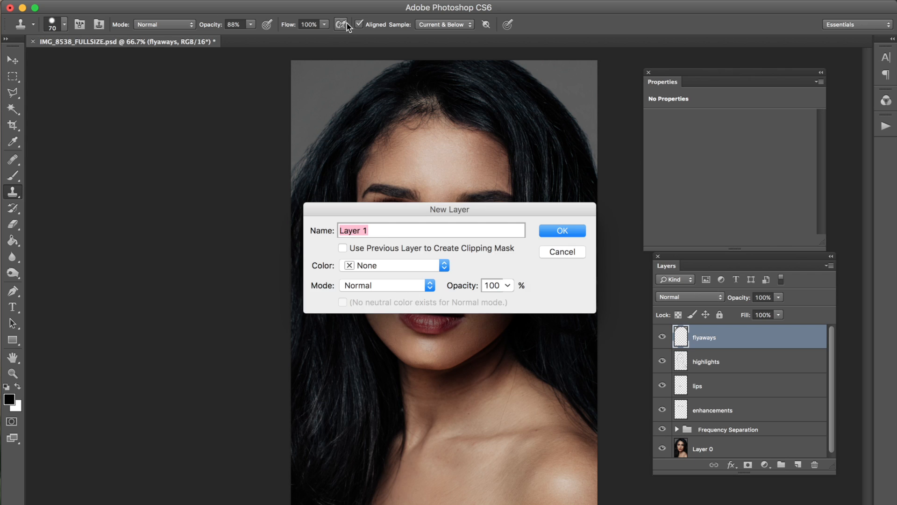
# - Confirm creating the empty Layer 1 above the flyaways layer
pyautogui.click(560, 230)
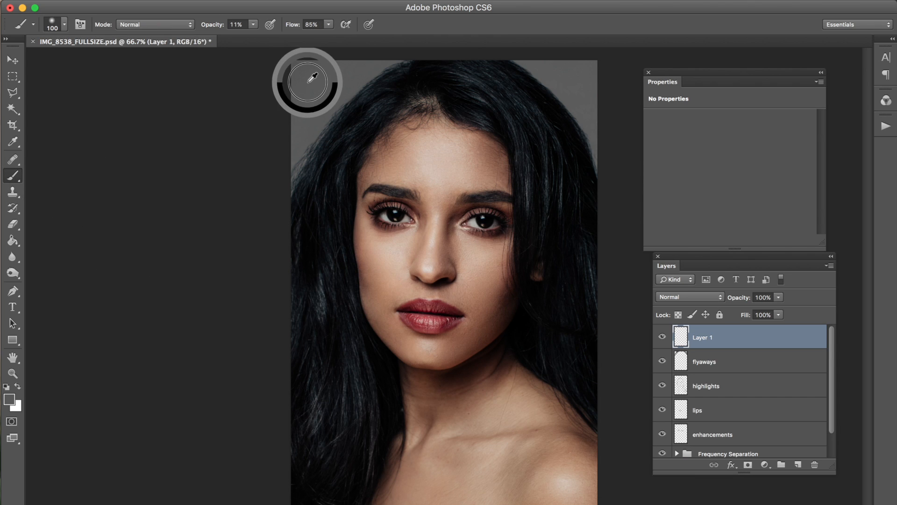
pyautogui.moveTo(317, 111)
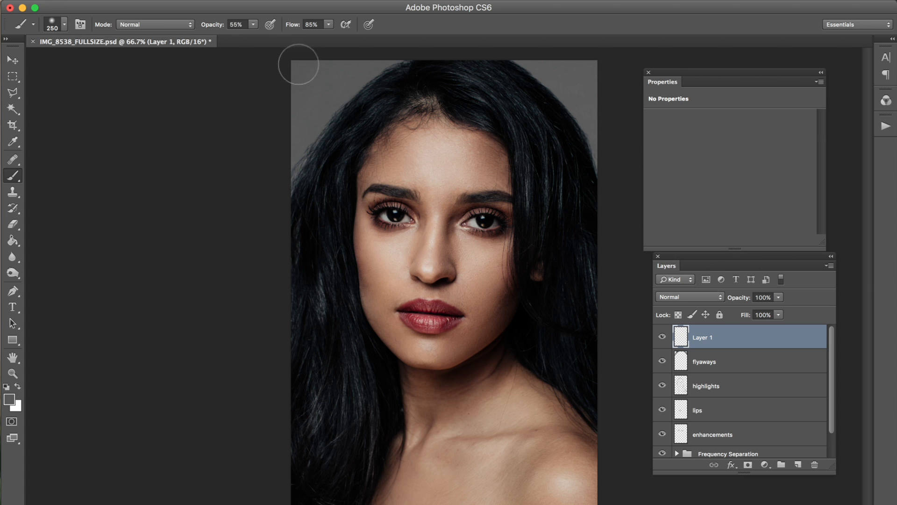
pyautogui.moveTo(349, 65)
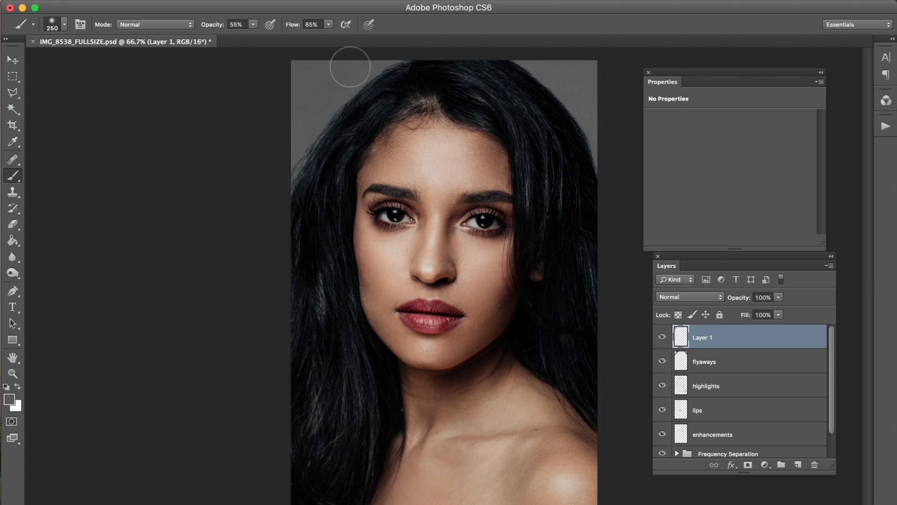
pyautogui.moveTo(324, 86)
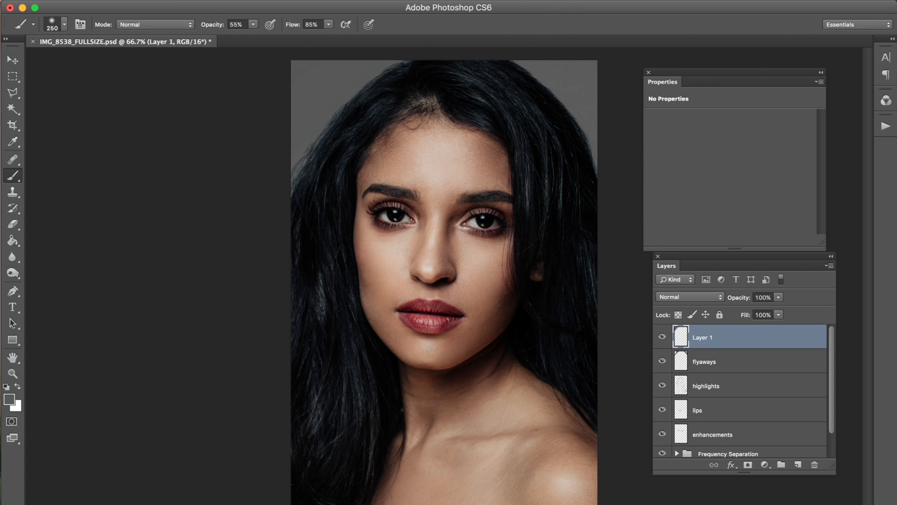
pyautogui.moveTo(568, 85)
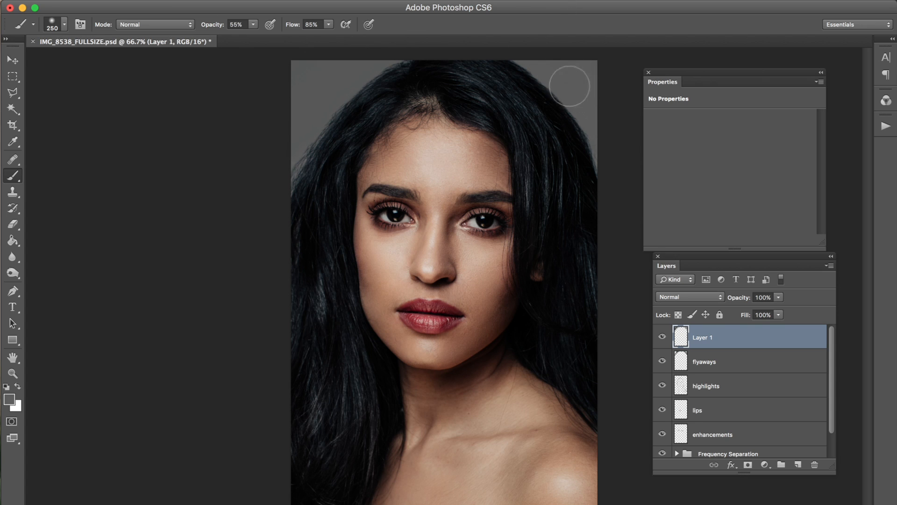
pyautogui.moveTo(606, 123)
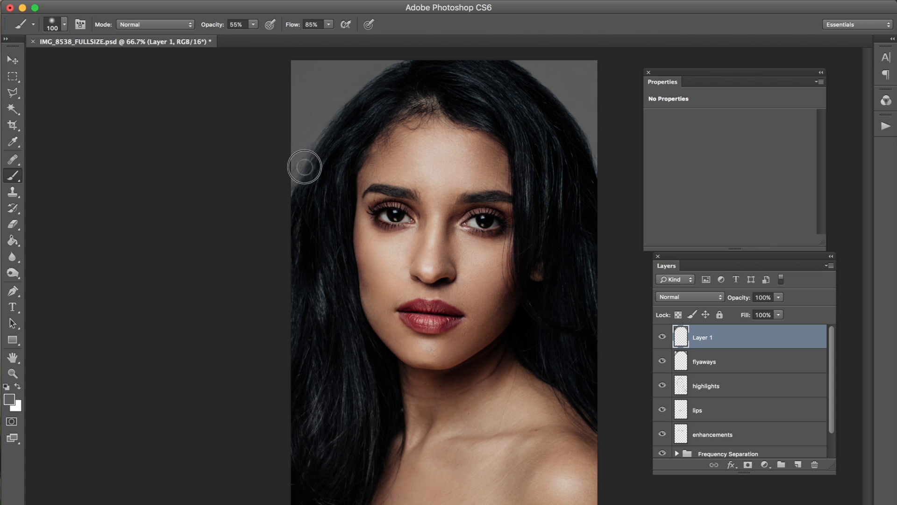
pyautogui.moveTo(355, 79)
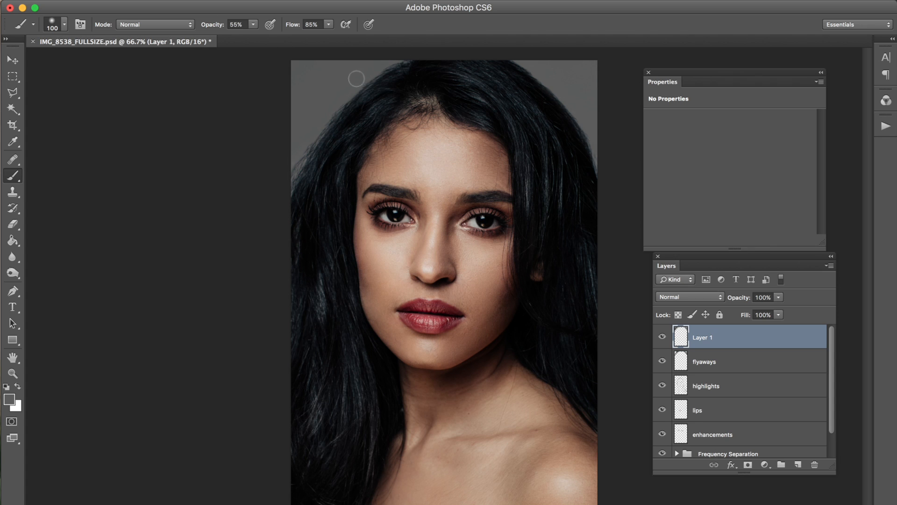
pyautogui.moveTo(296, 88)
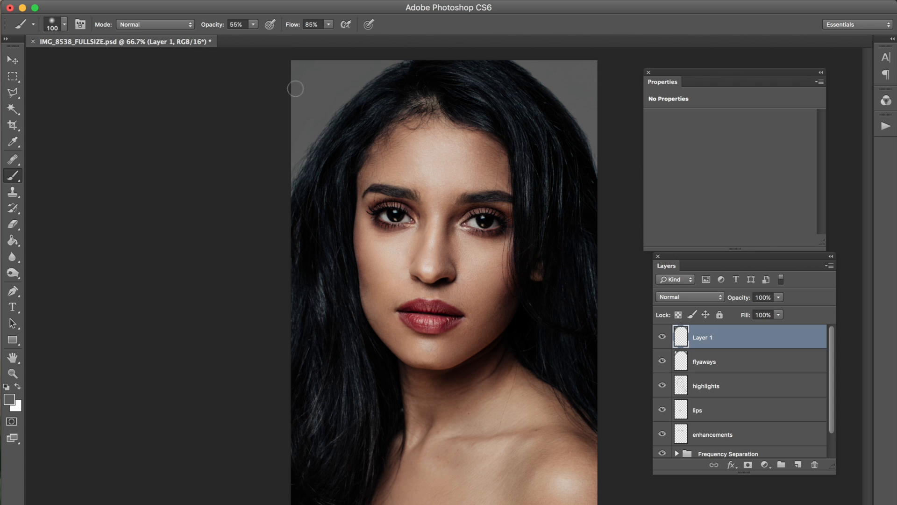
pyautogui.moveTo(610, 175)
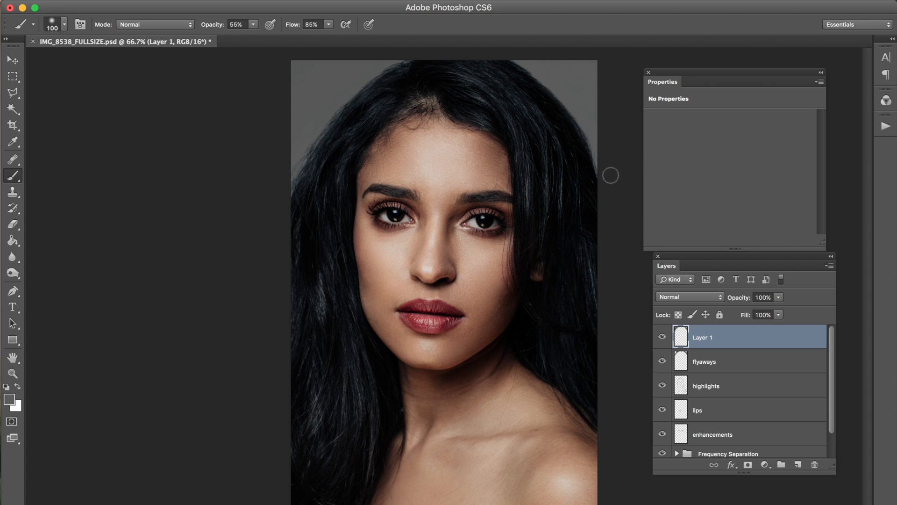
pyautogui.moveTo(547, 52)
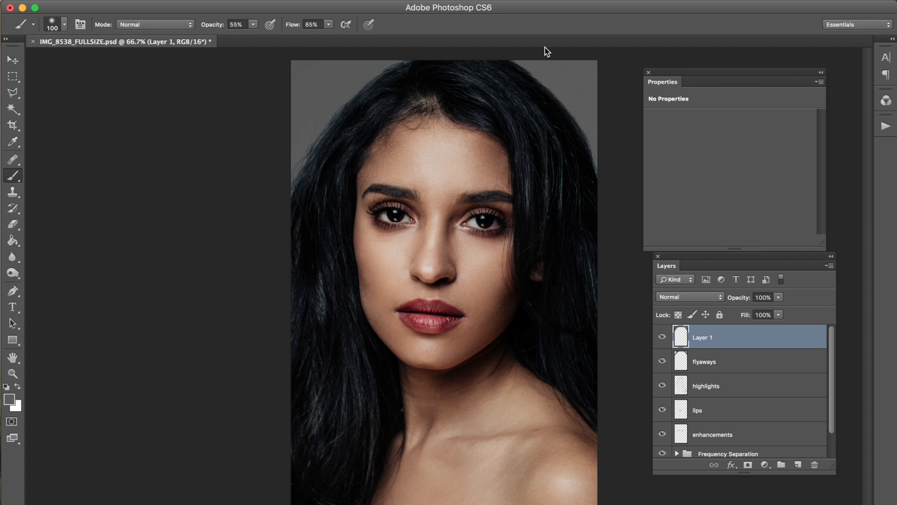